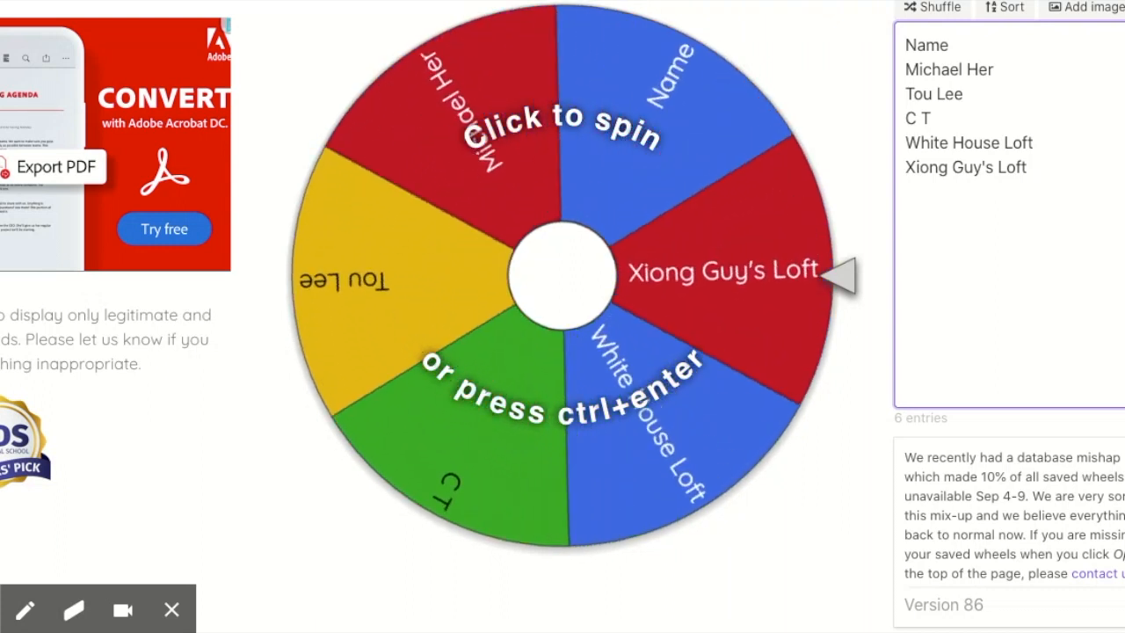
Spin the six-entry wheel repeatedly until it comes to rest on Xiong Guy's Loft as the winner
{"action": "left_click", "coordinate": [559, 272]}
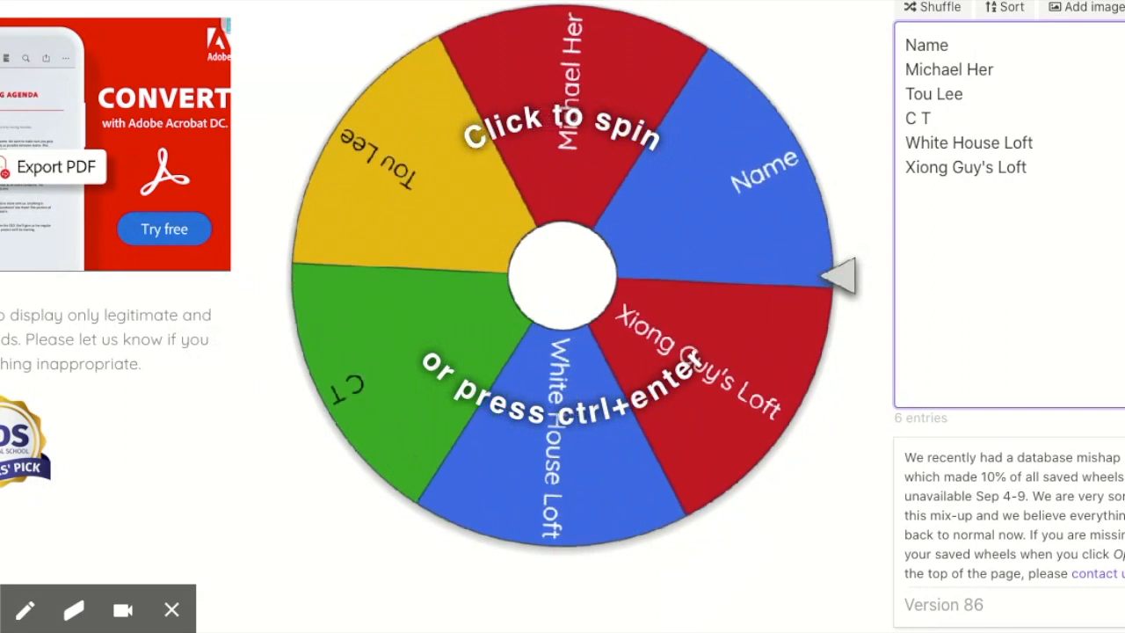
{"action": "left_click", "coordinate": [562, 272]}
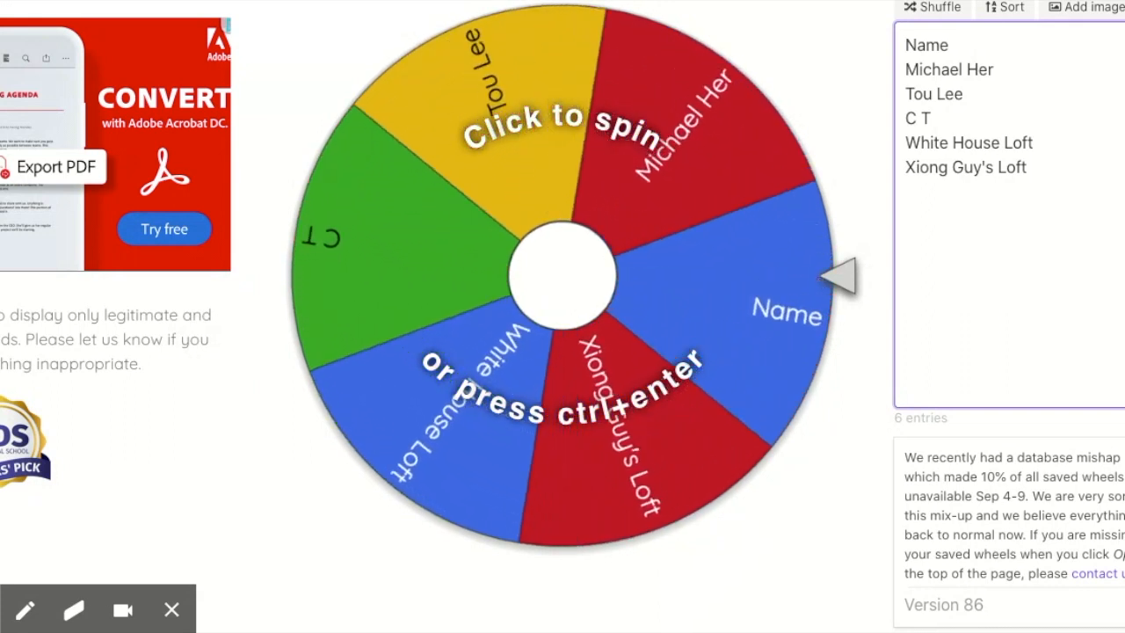
{"action": "left_click", "coordinate": [563, 271]}
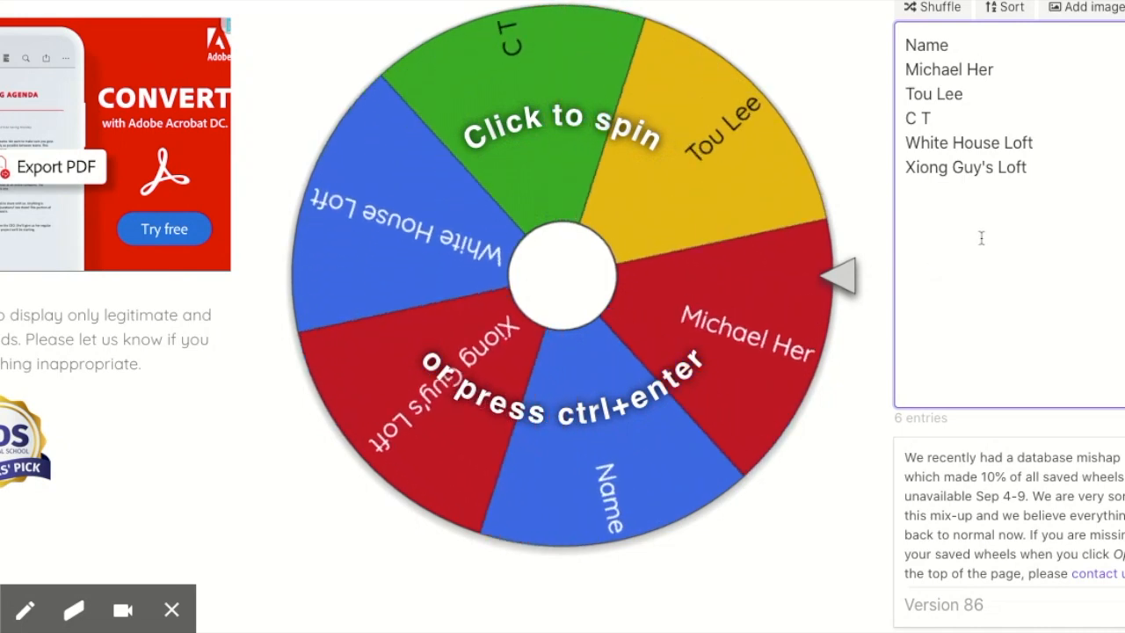
{"action": "left_click", "coordinate": [560, 273]}
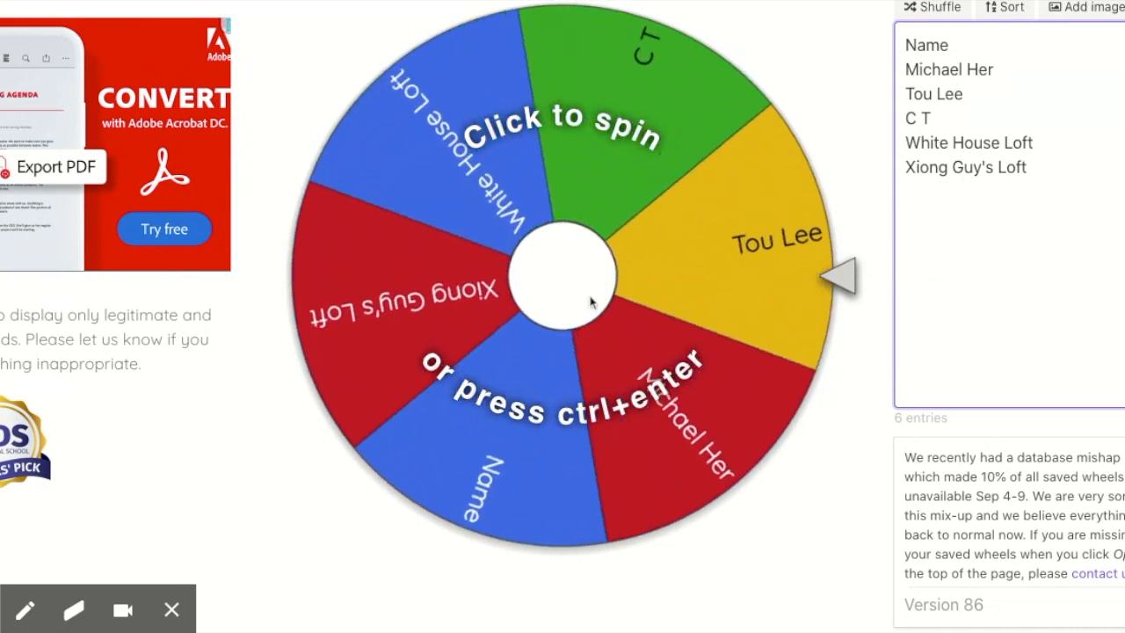
{"action": "left_click", "coordinate": [563, 273]}
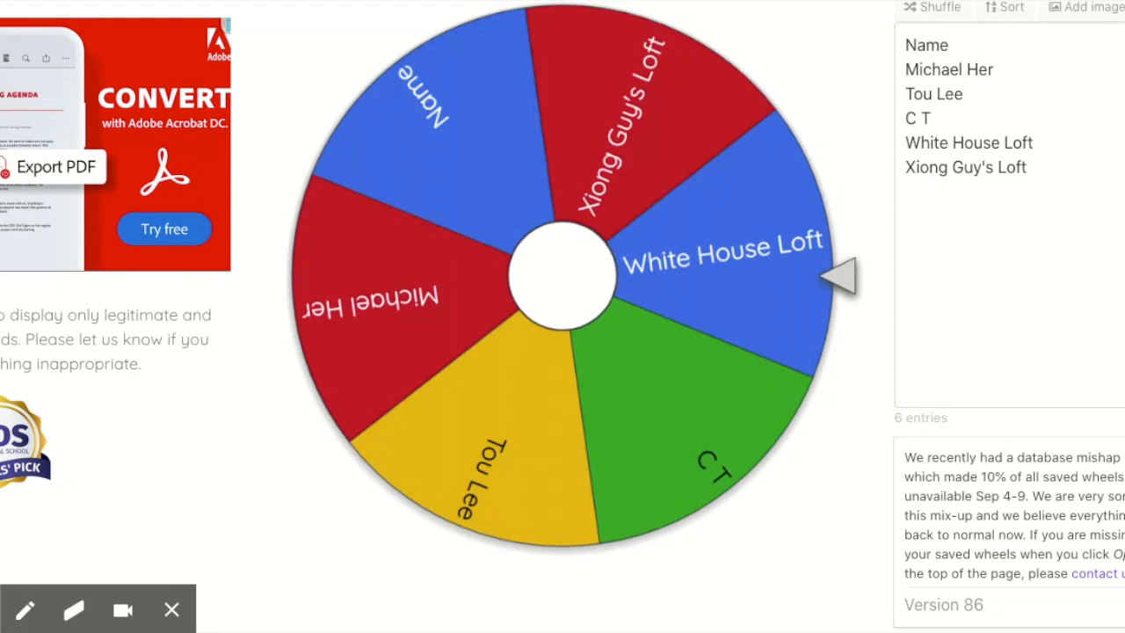
{"action": "left_click", "coordinate": [563, 273]}
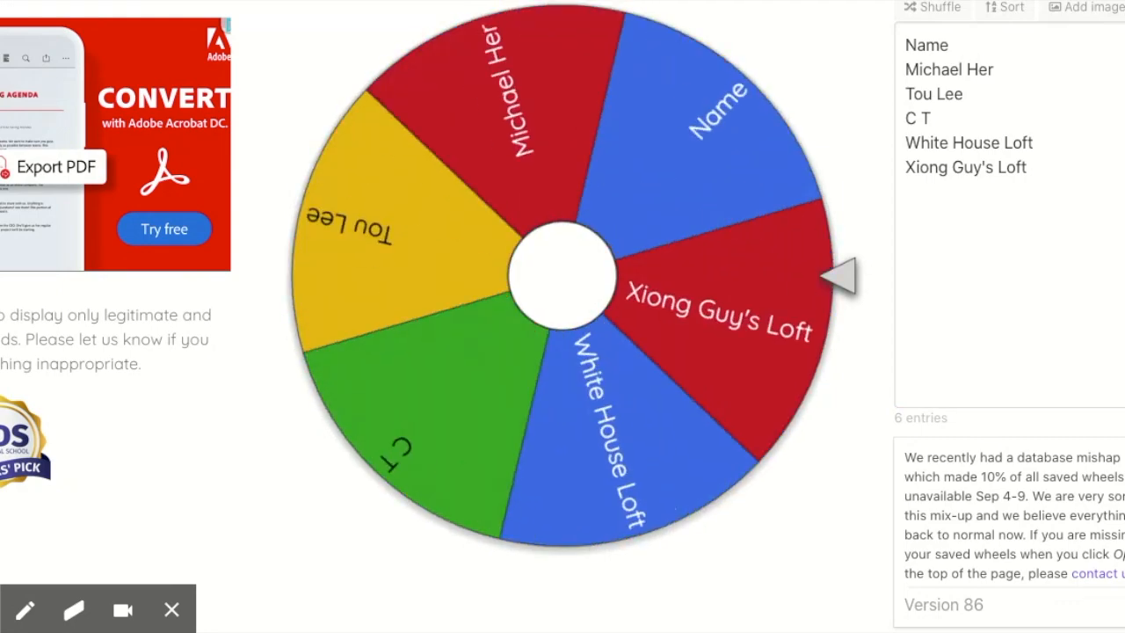